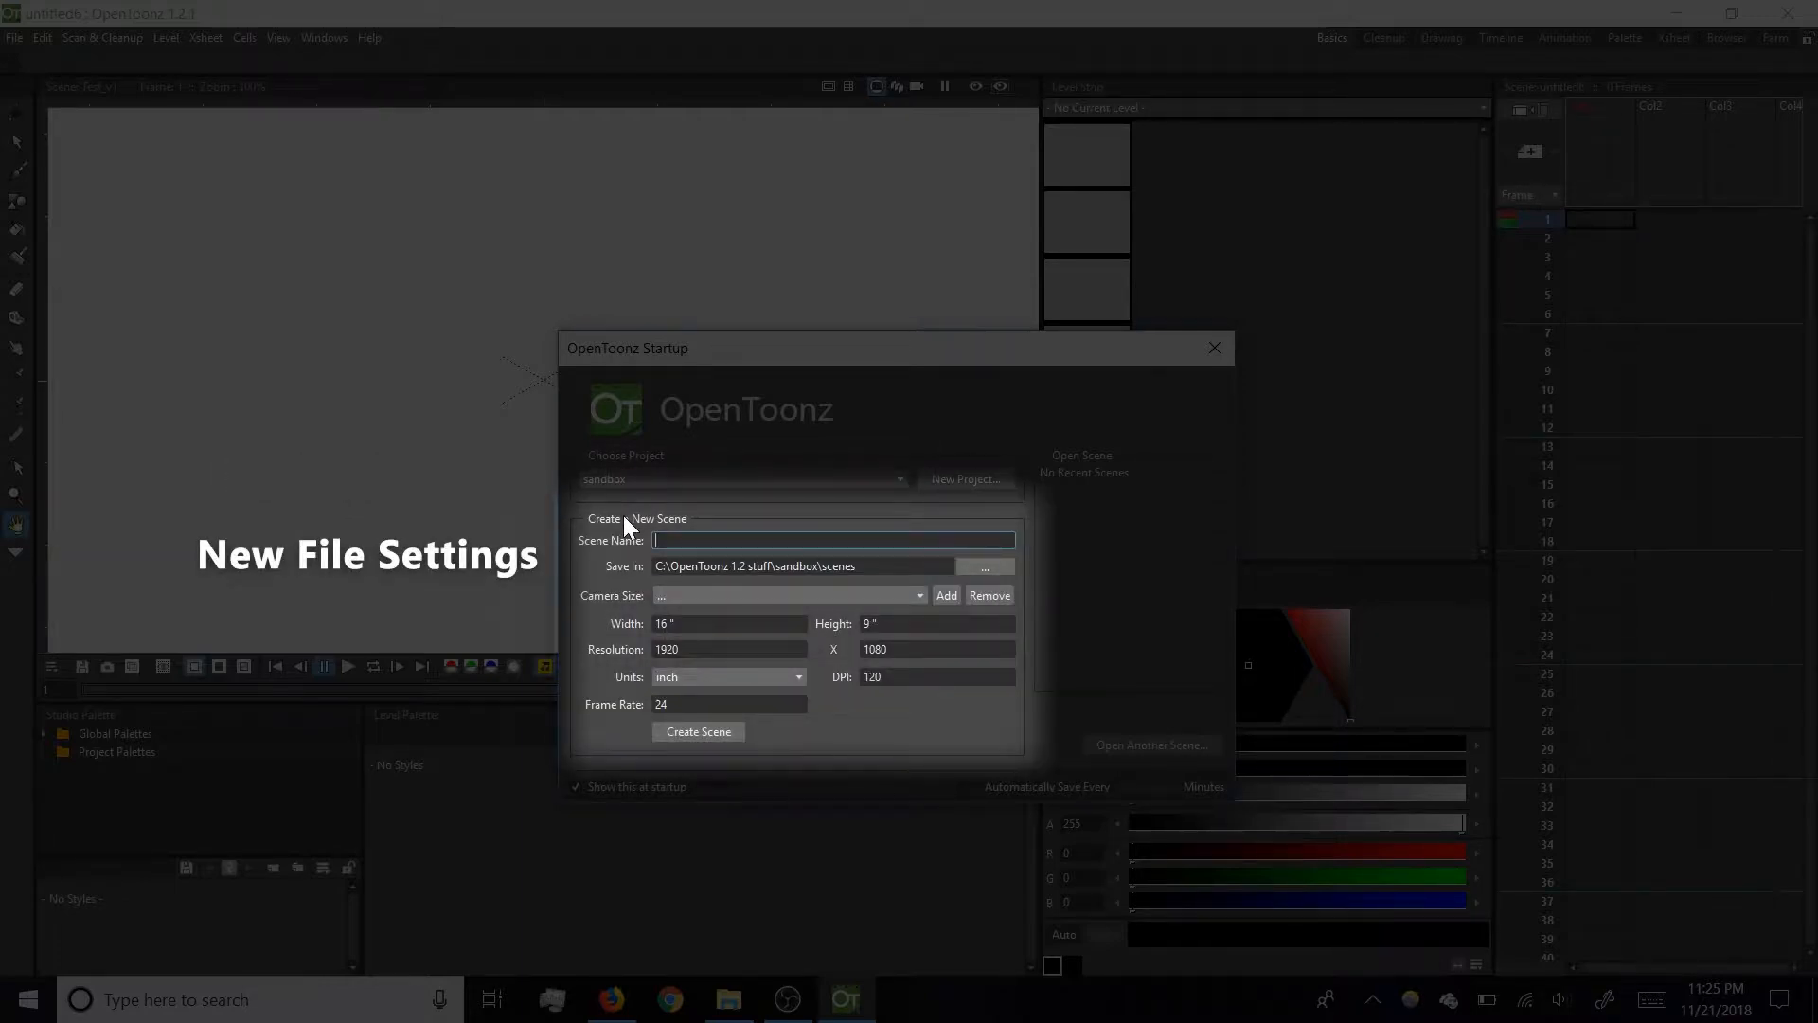
pyautogui.moveTo(1076, 466)
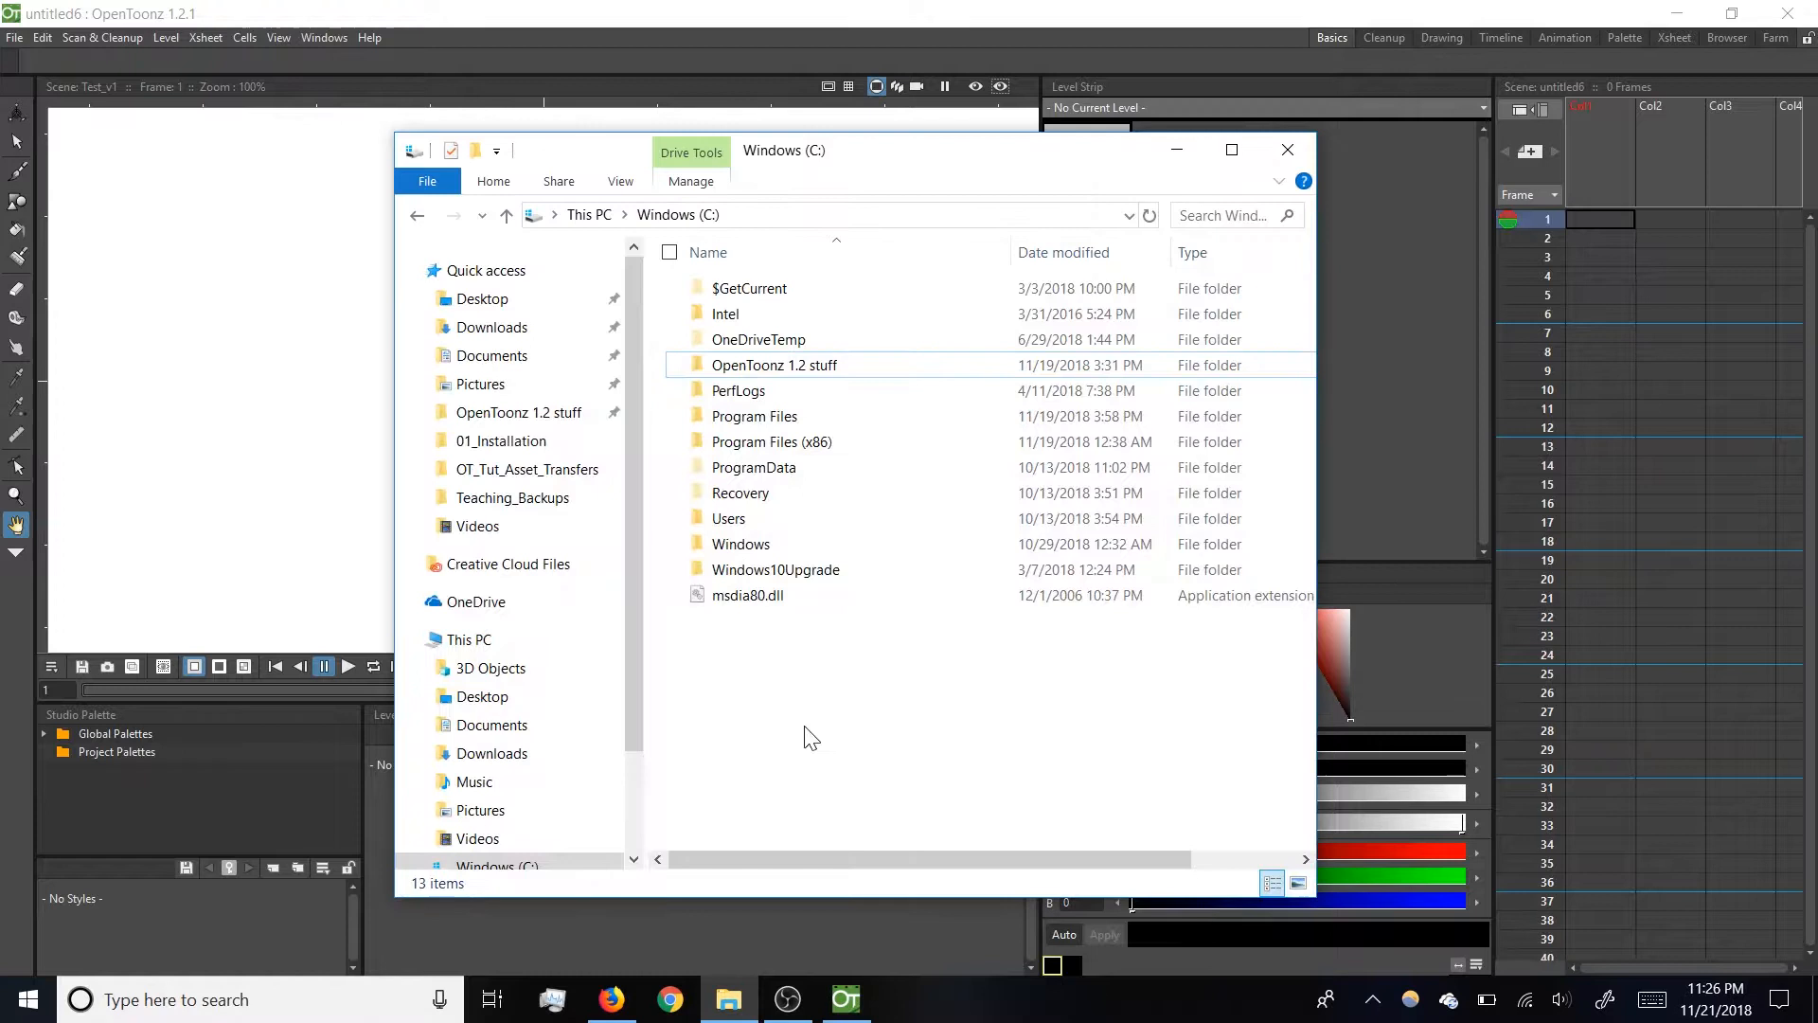
# - Browse the OpenToonz 1.2 stuff folder on C:, pointing out its projects and sandbox folders
pyautogui.doubleClick(773, 366)
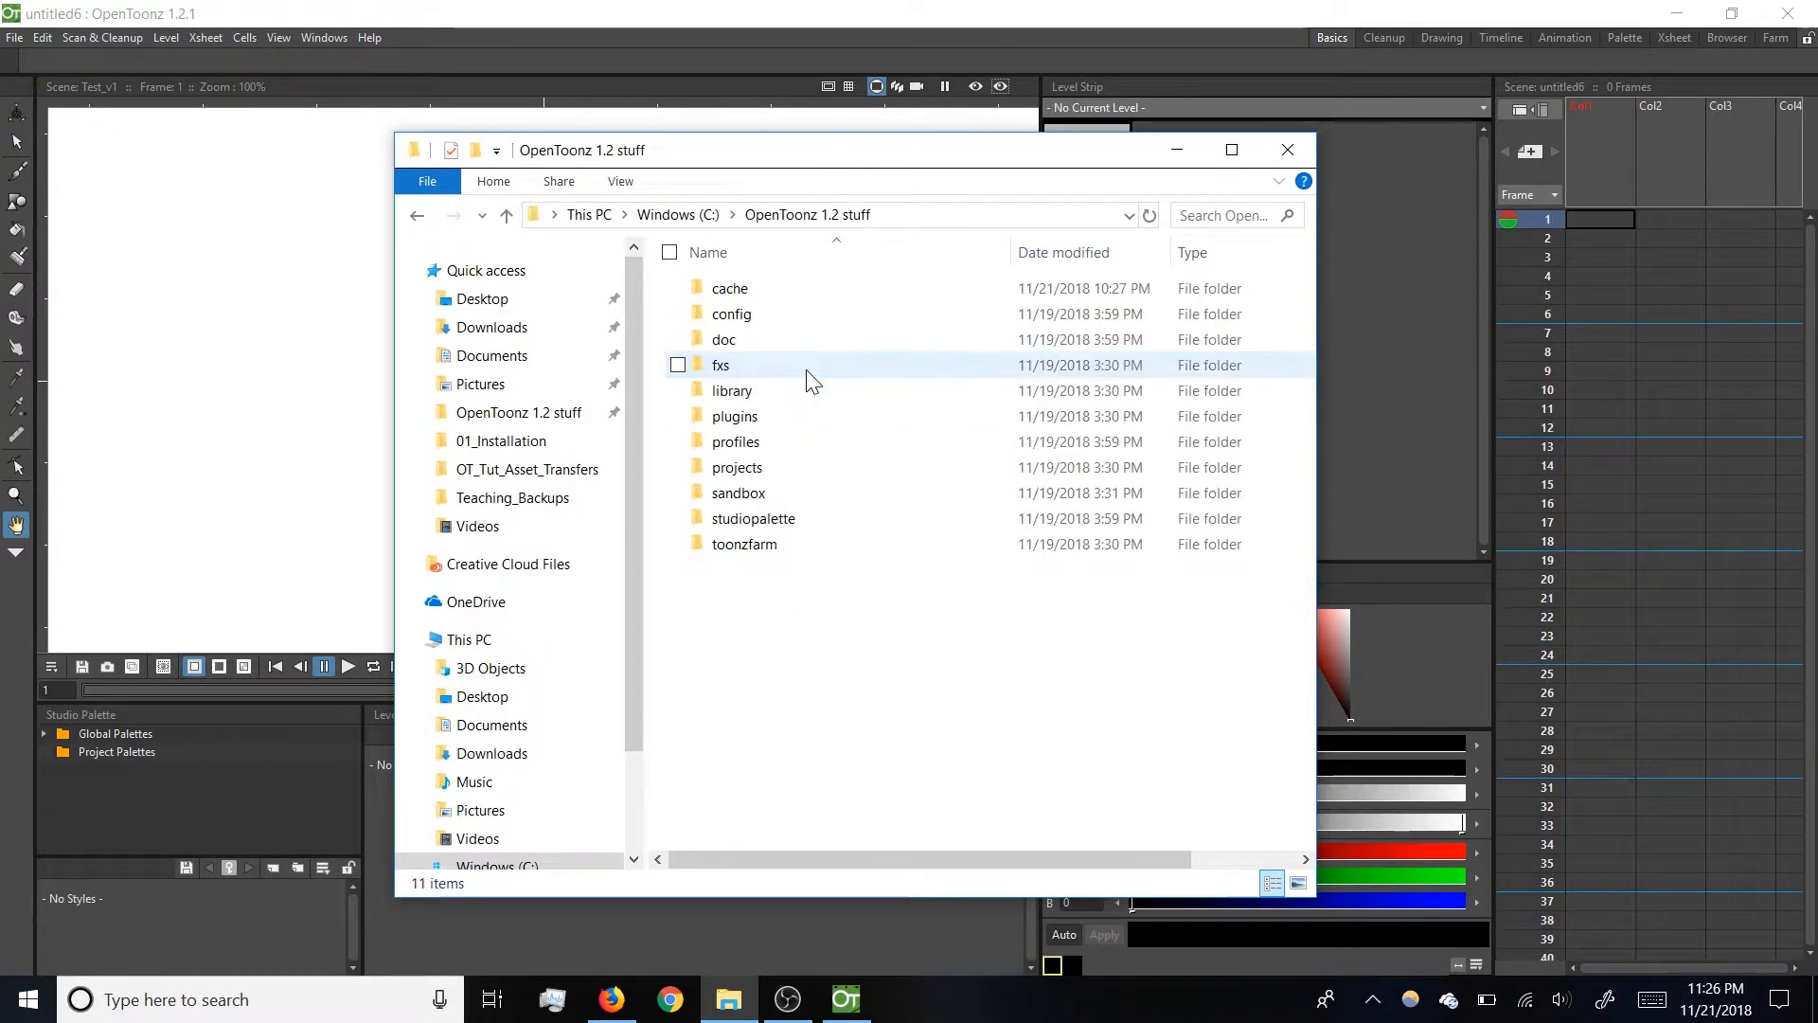
pyautogui.click(739, 492)
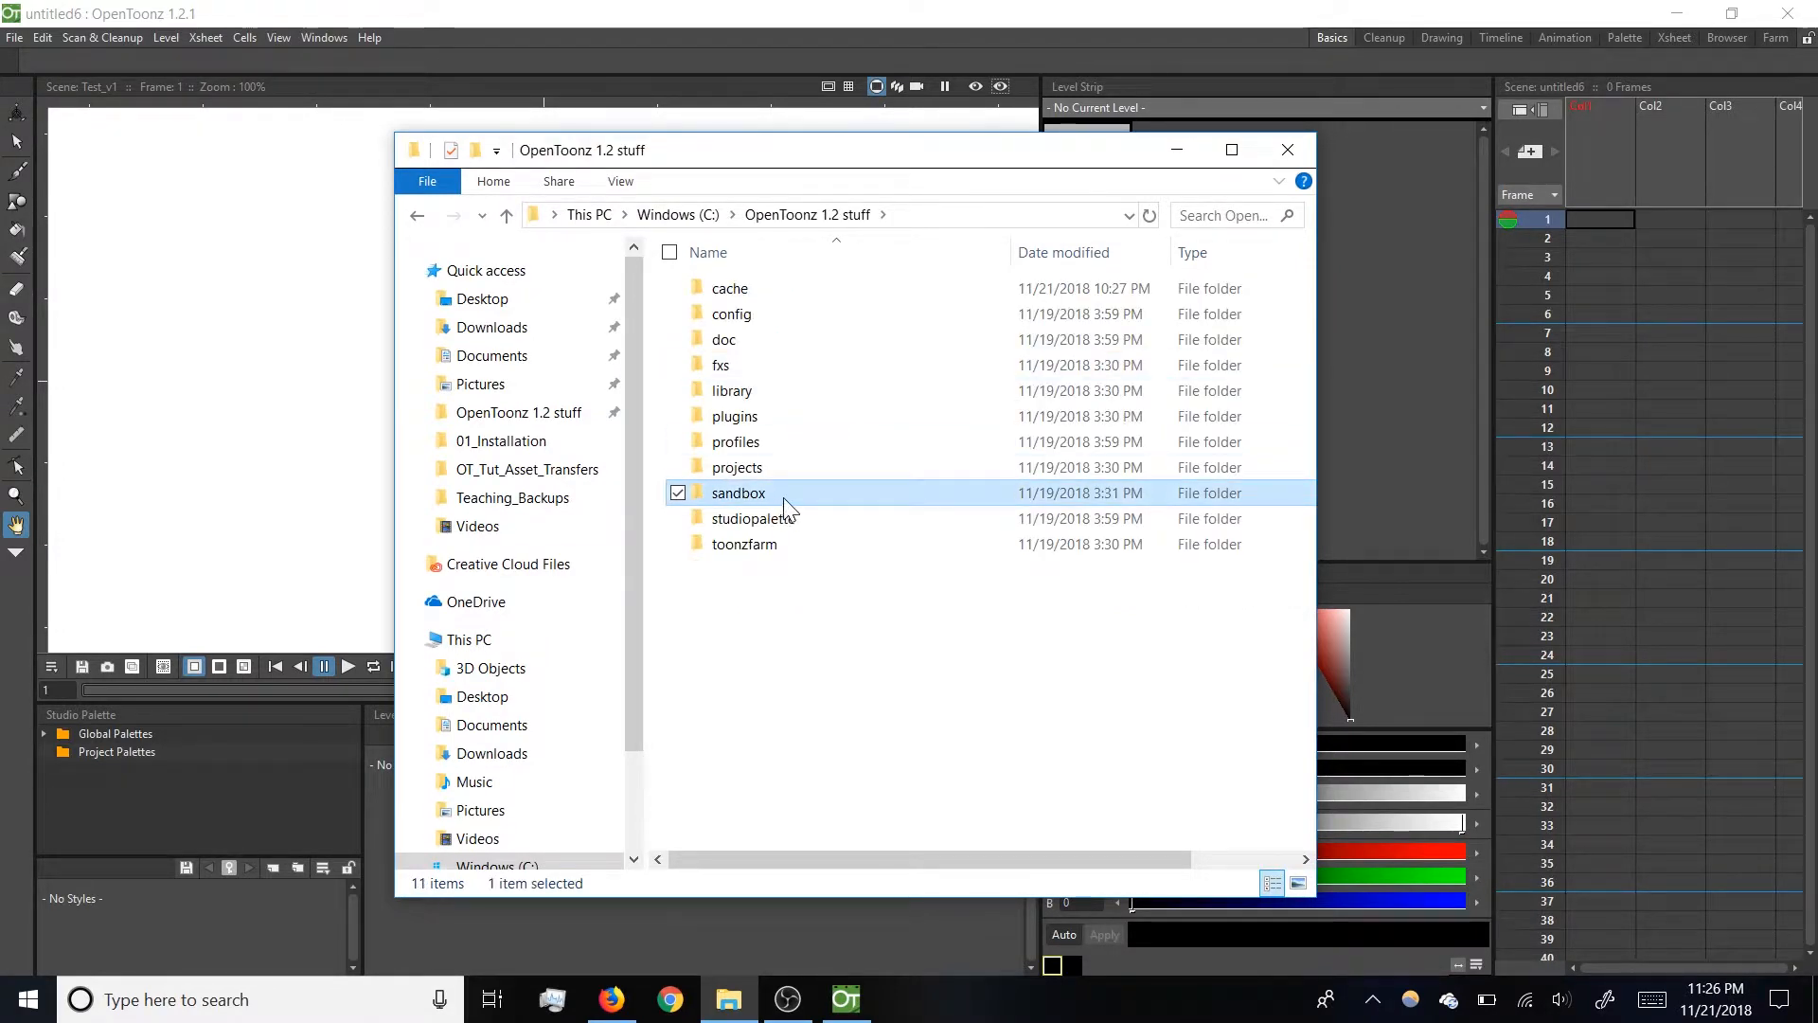
pyautogui.moveTo(785, 504)
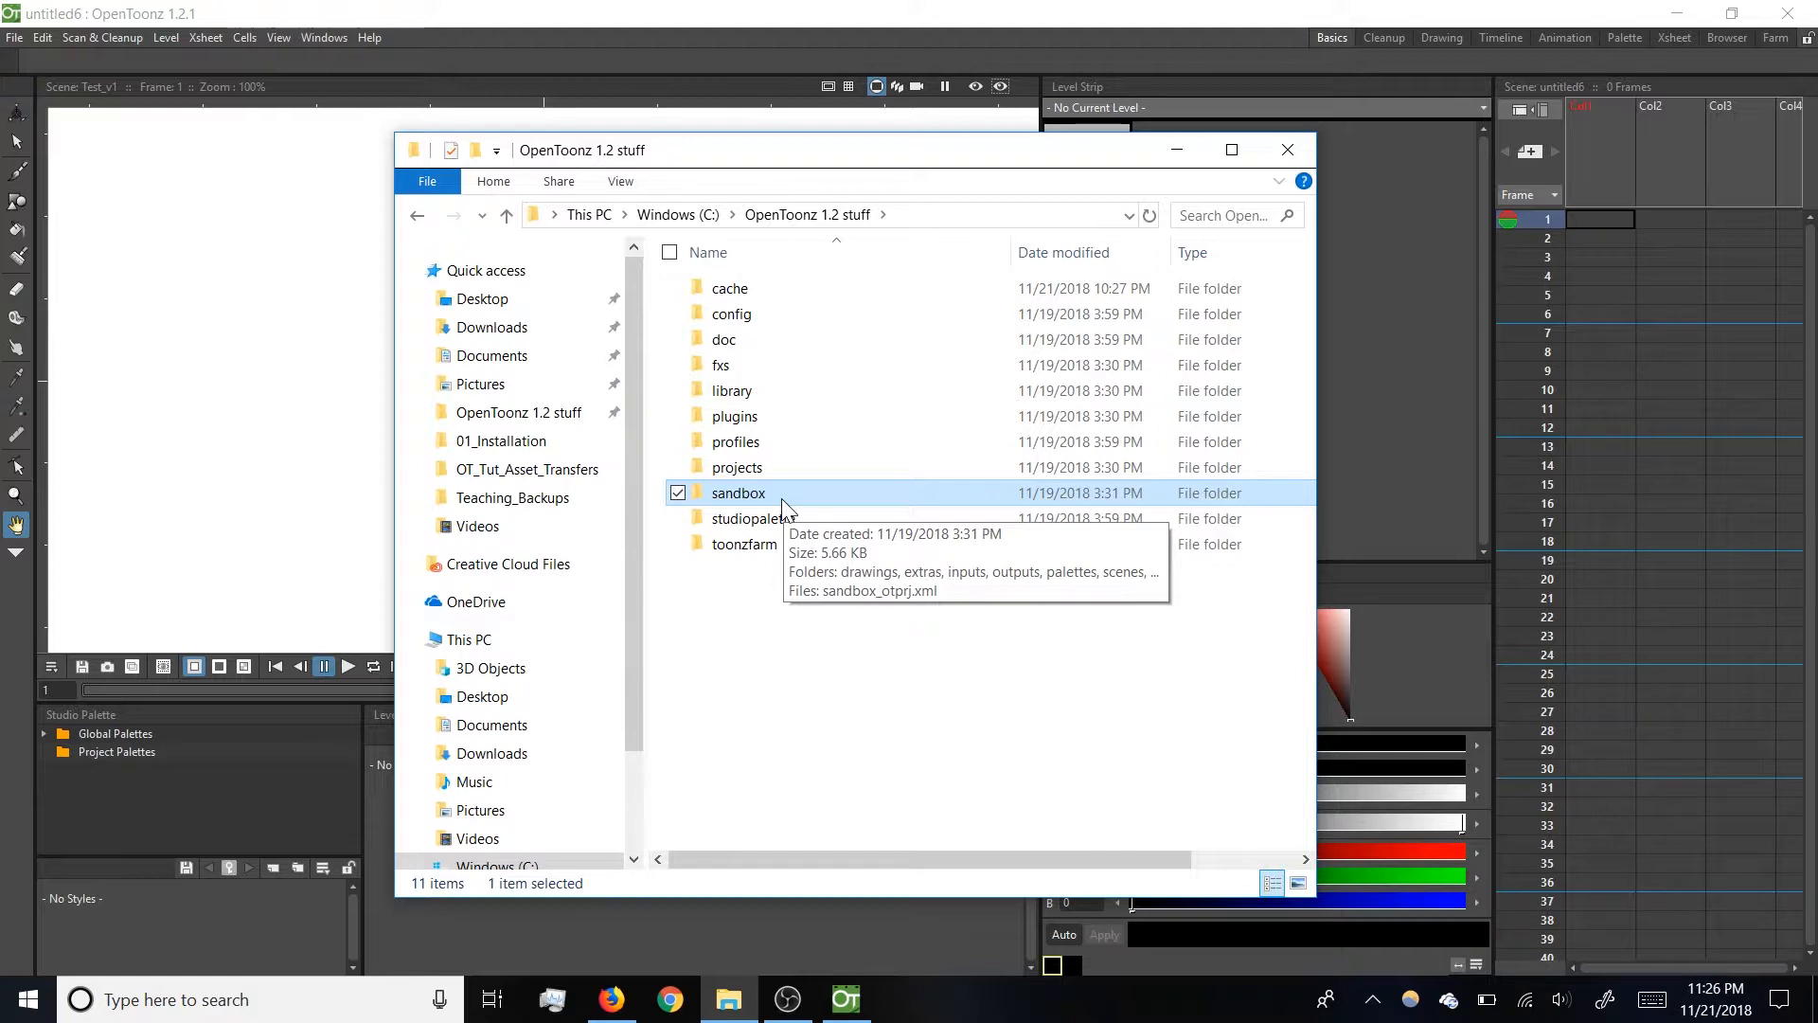
pyautogui.moveTo(792, 500)
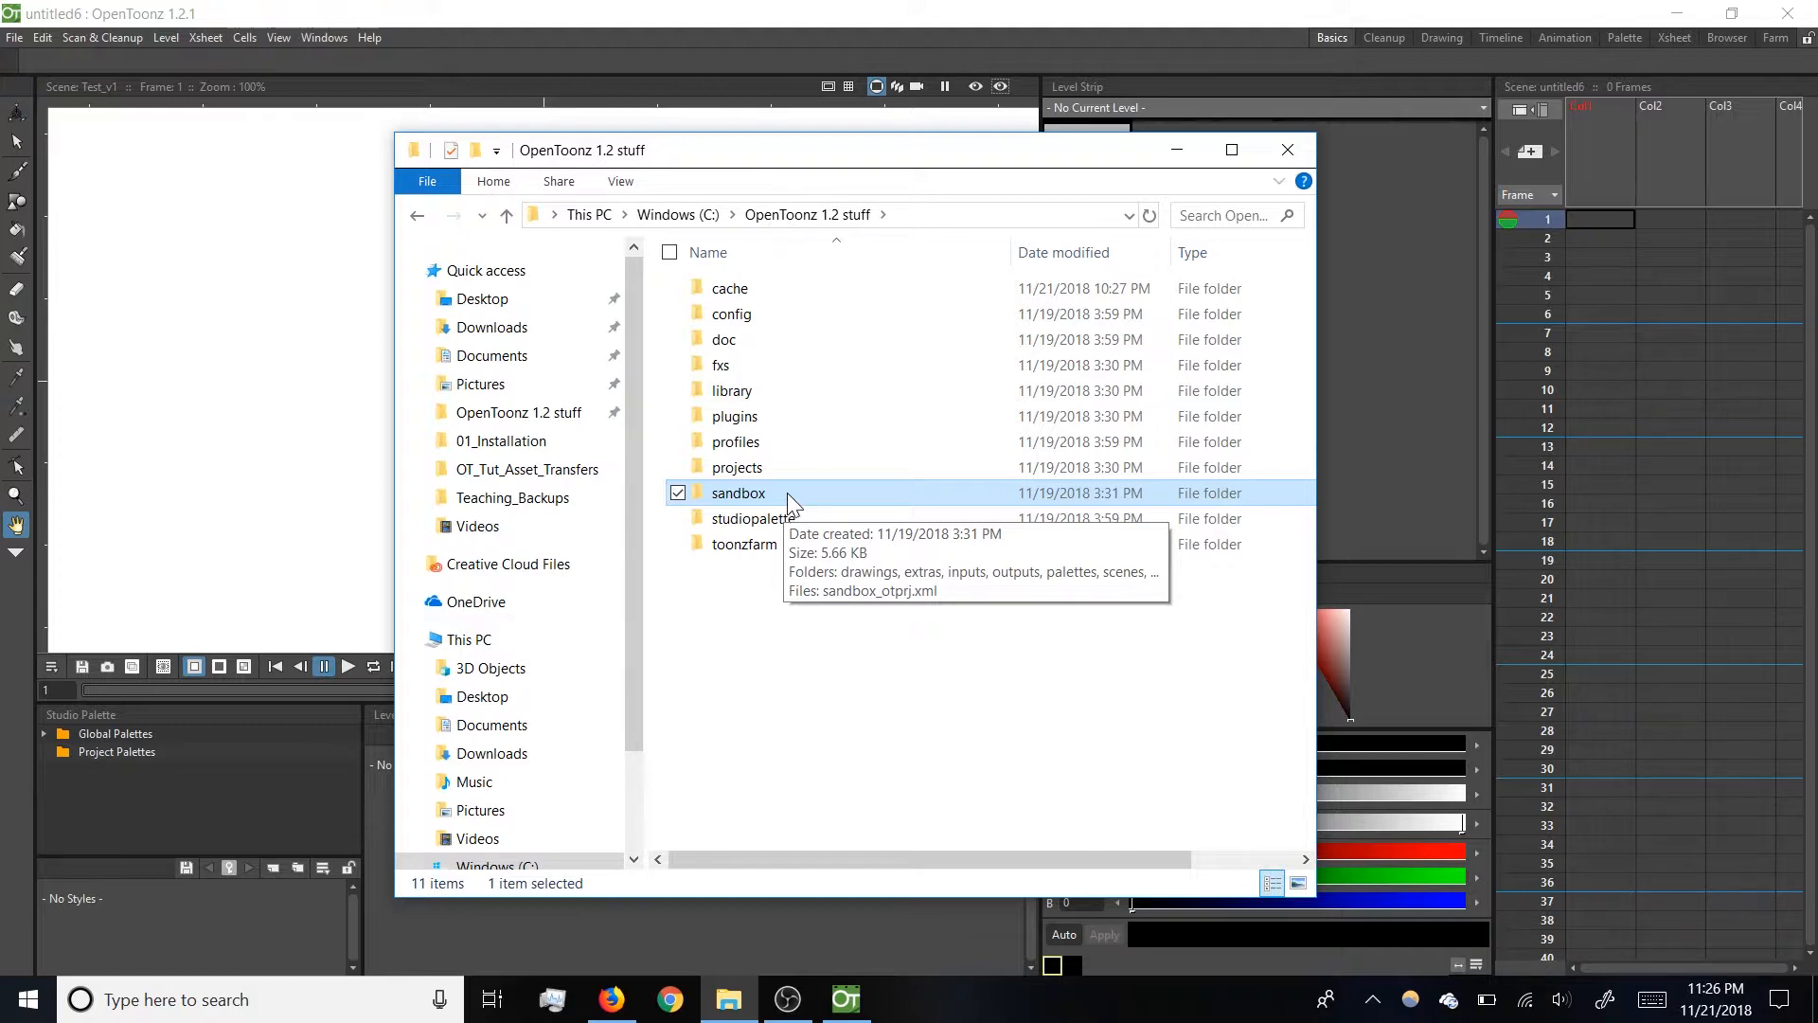
pyautogui.click(737, 466)
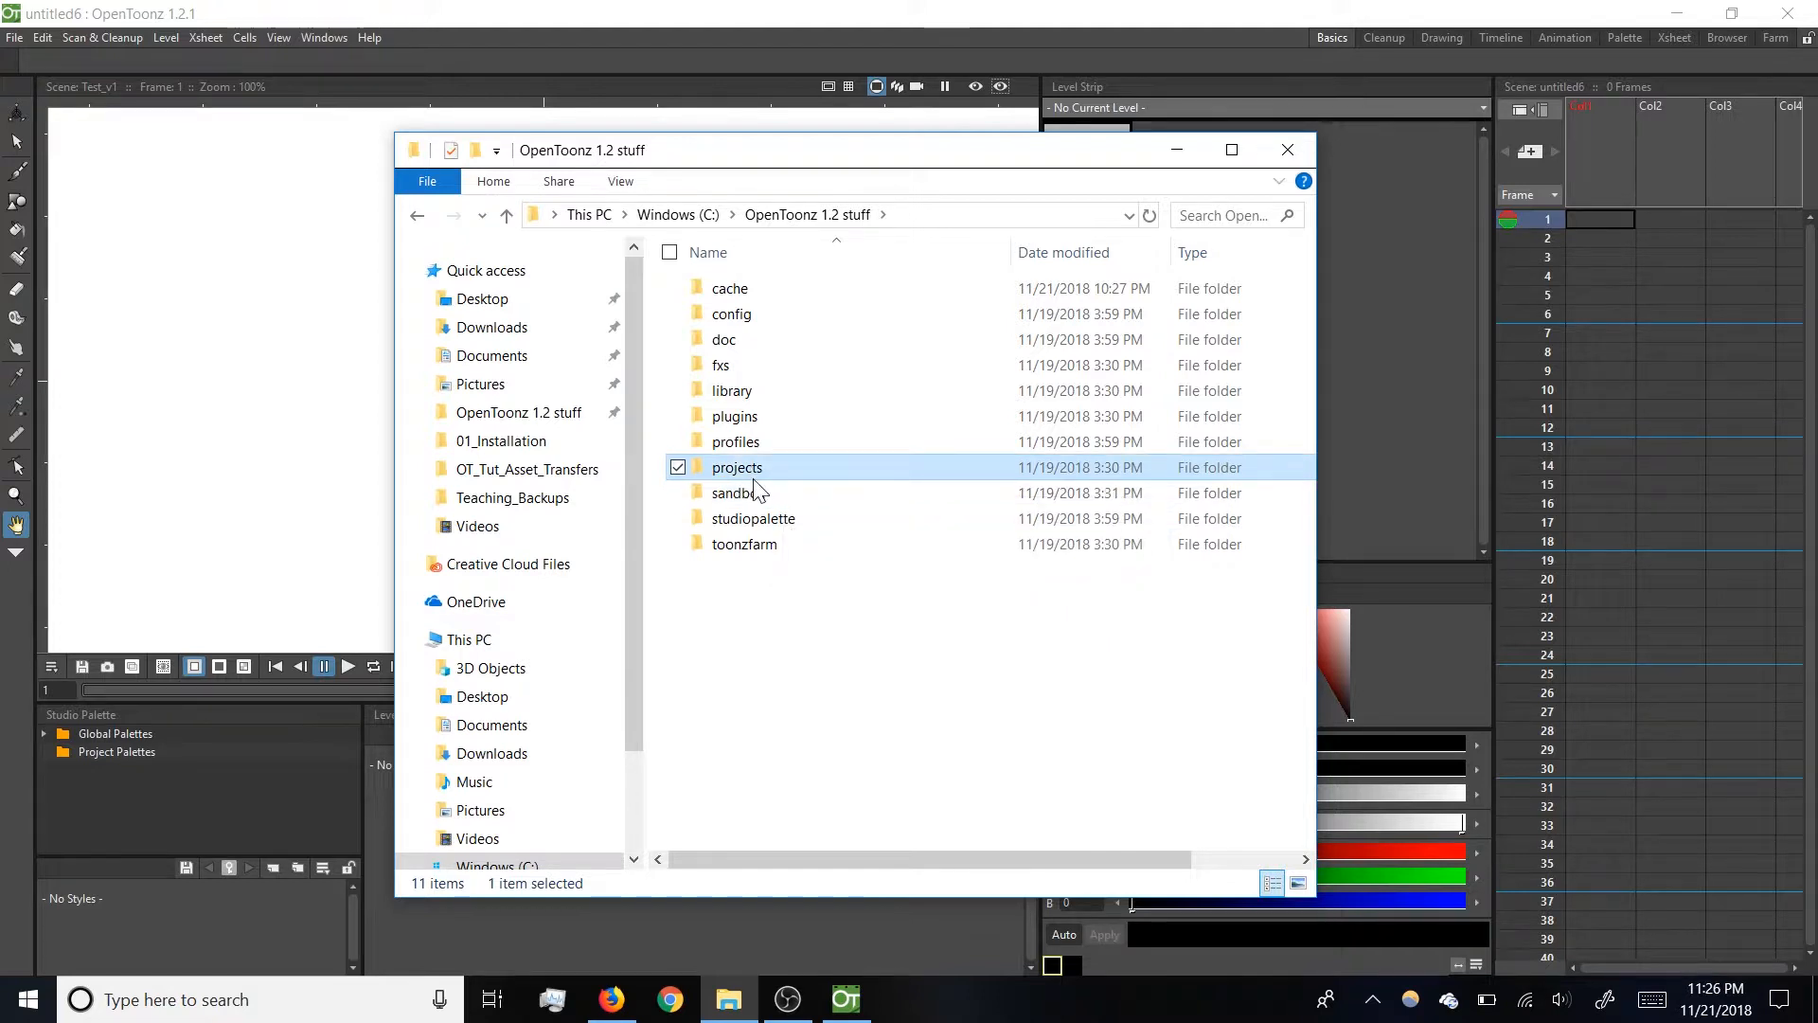
pyautogui.click(739, 492)
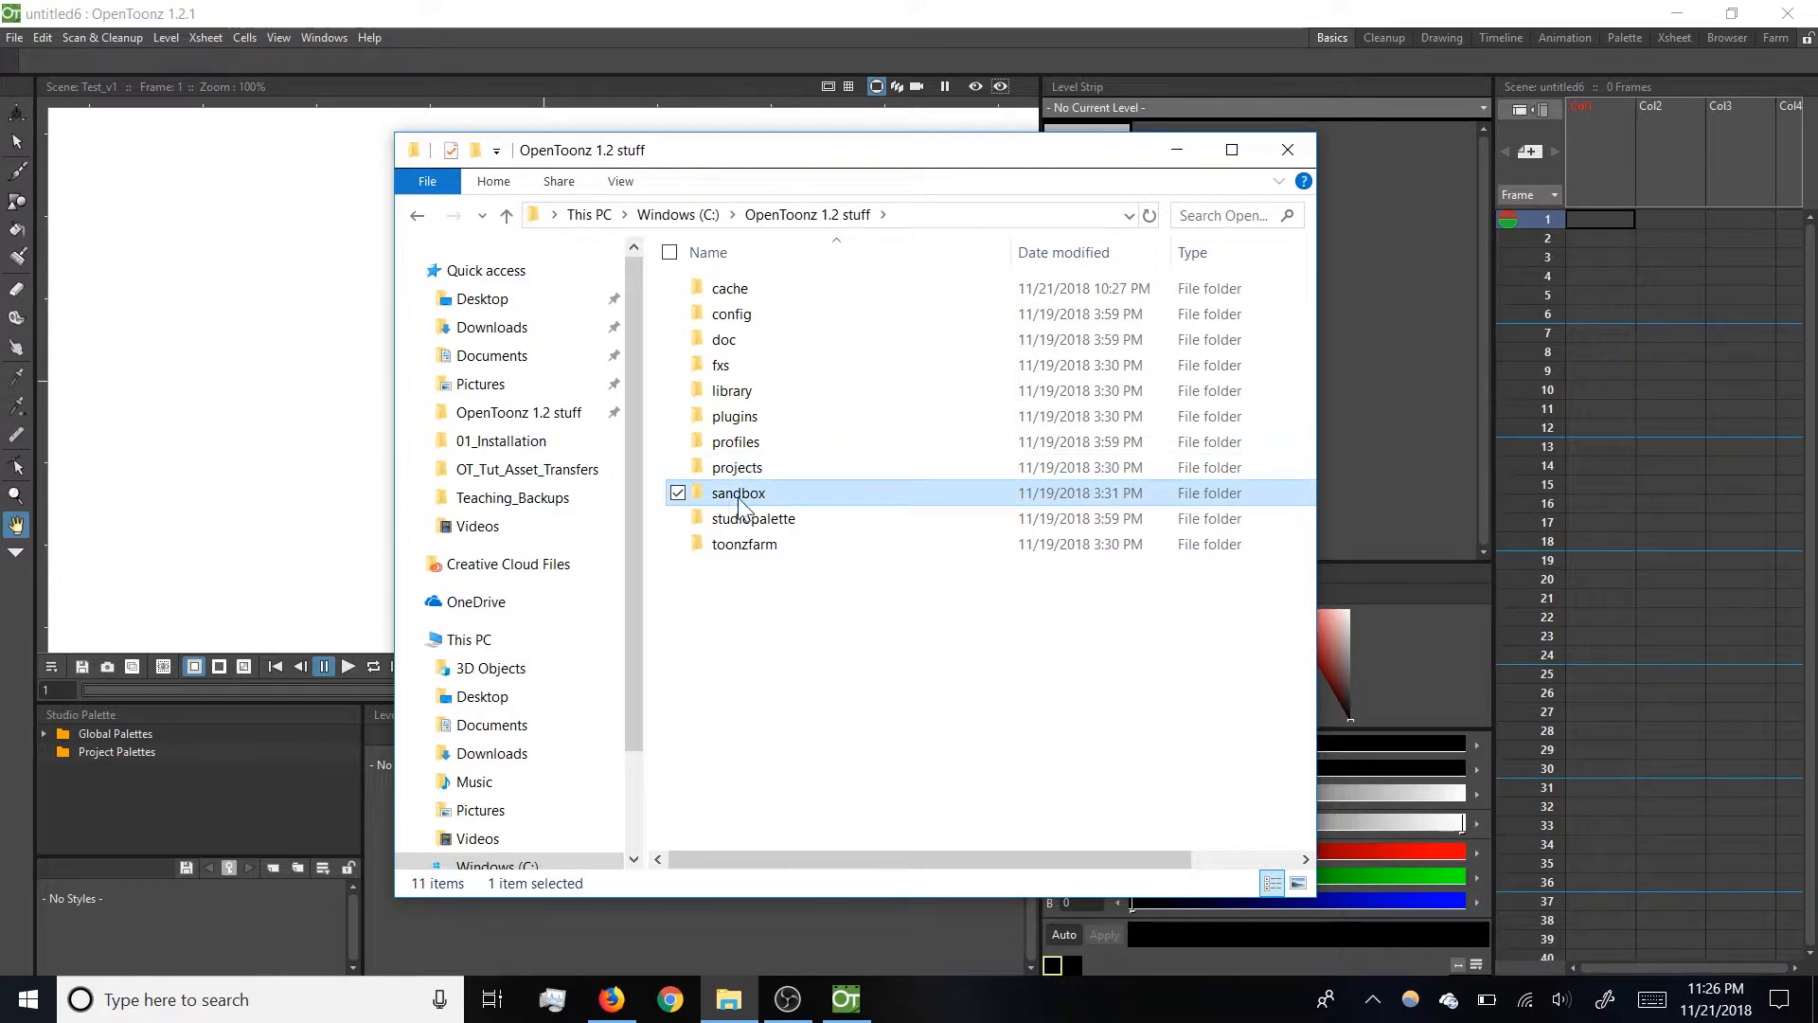
pyautogui.click(1288, 150)
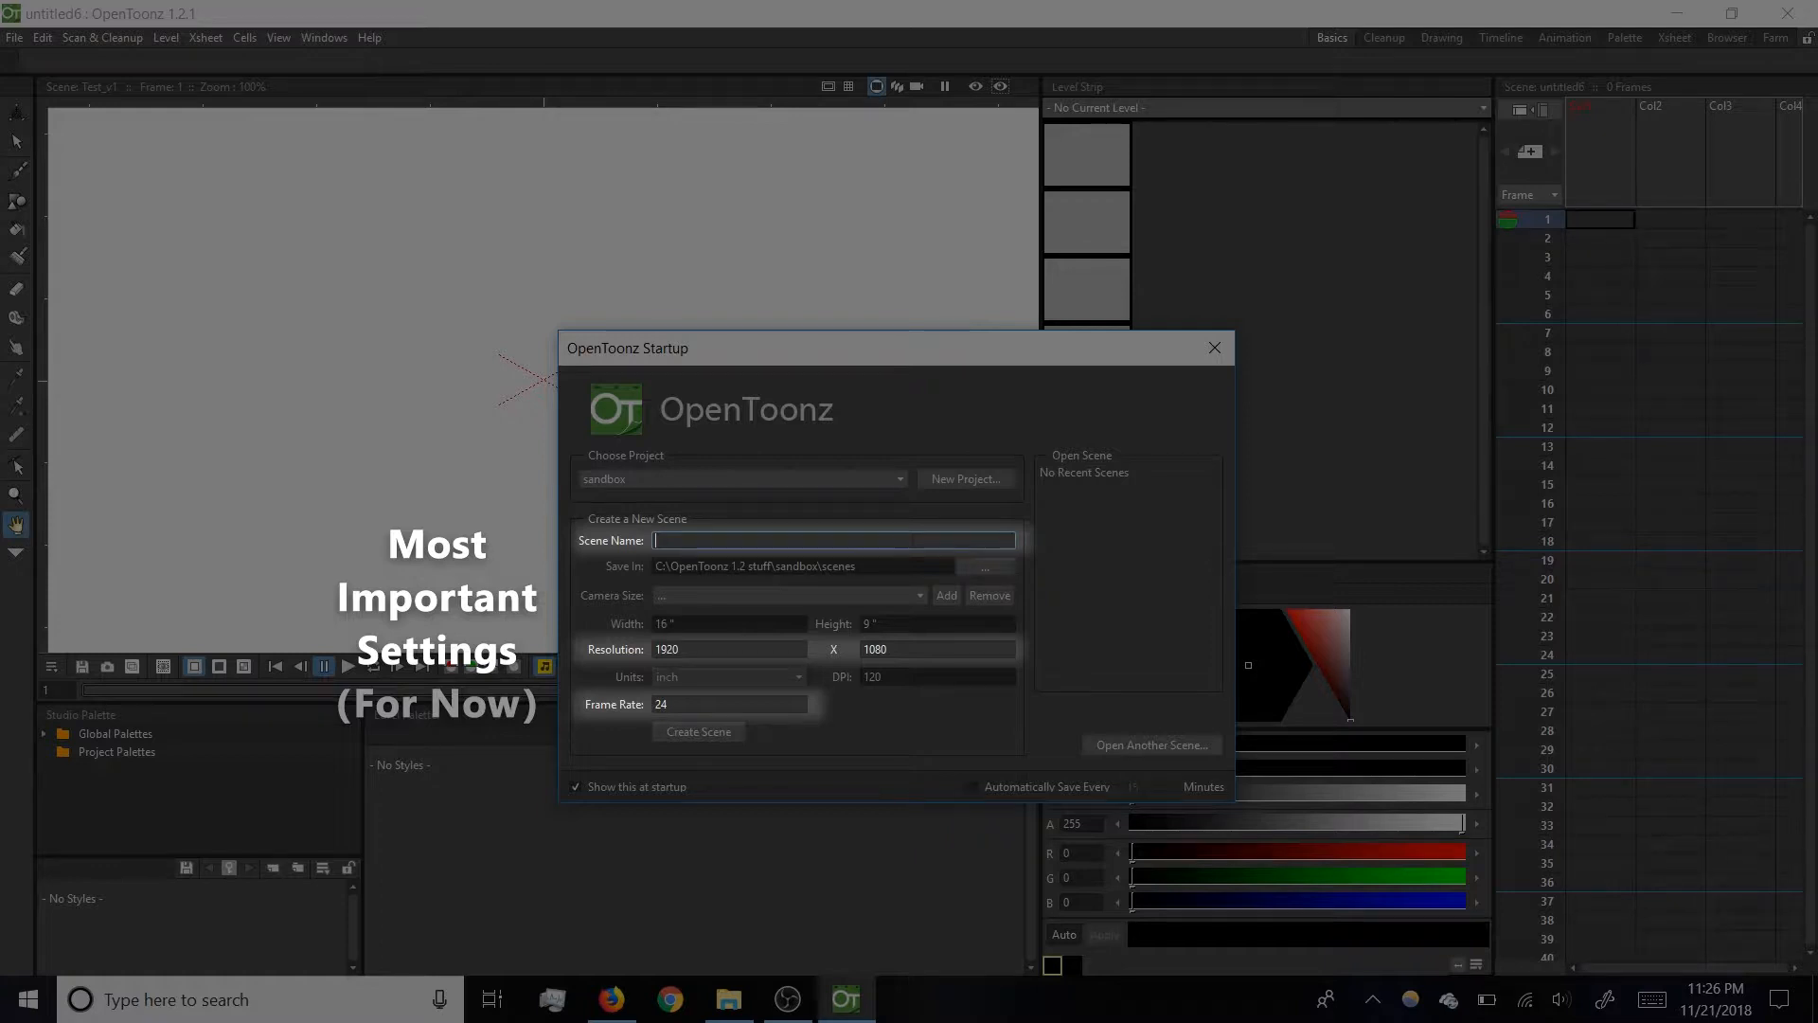
pyautogui.moveTo(653, 557)
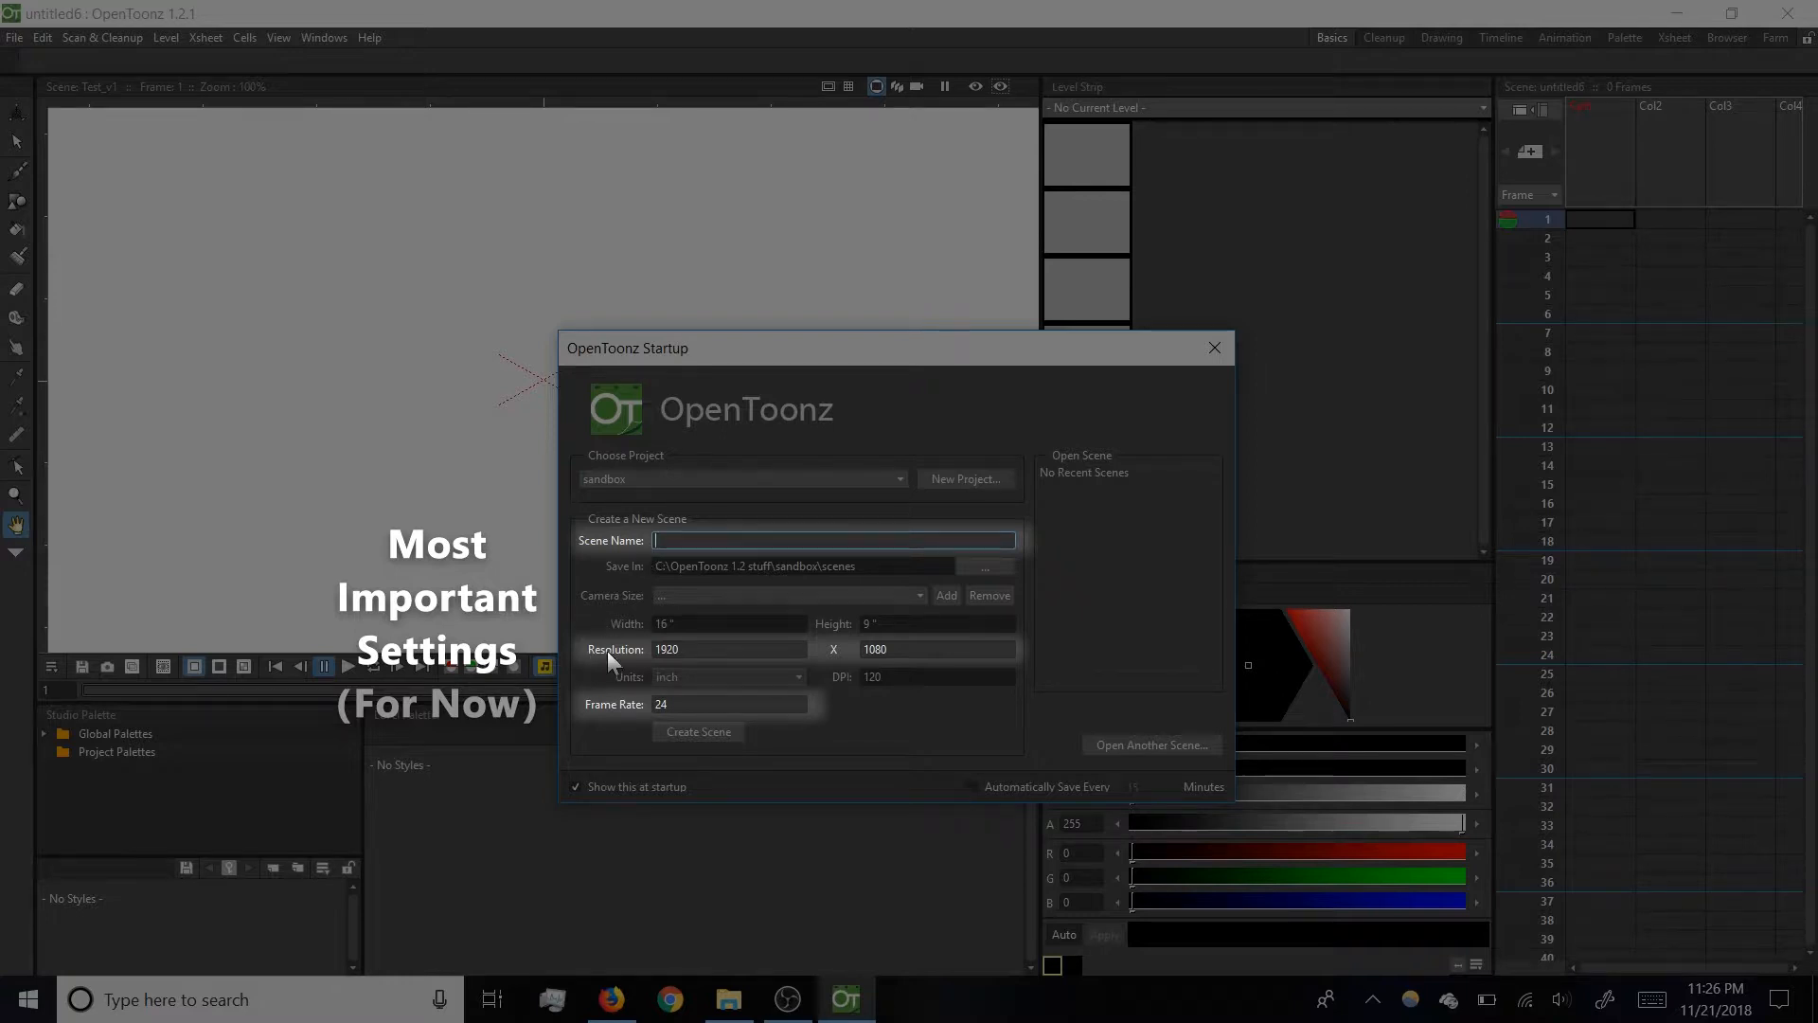
pyautogui.moveTo(654, 663)
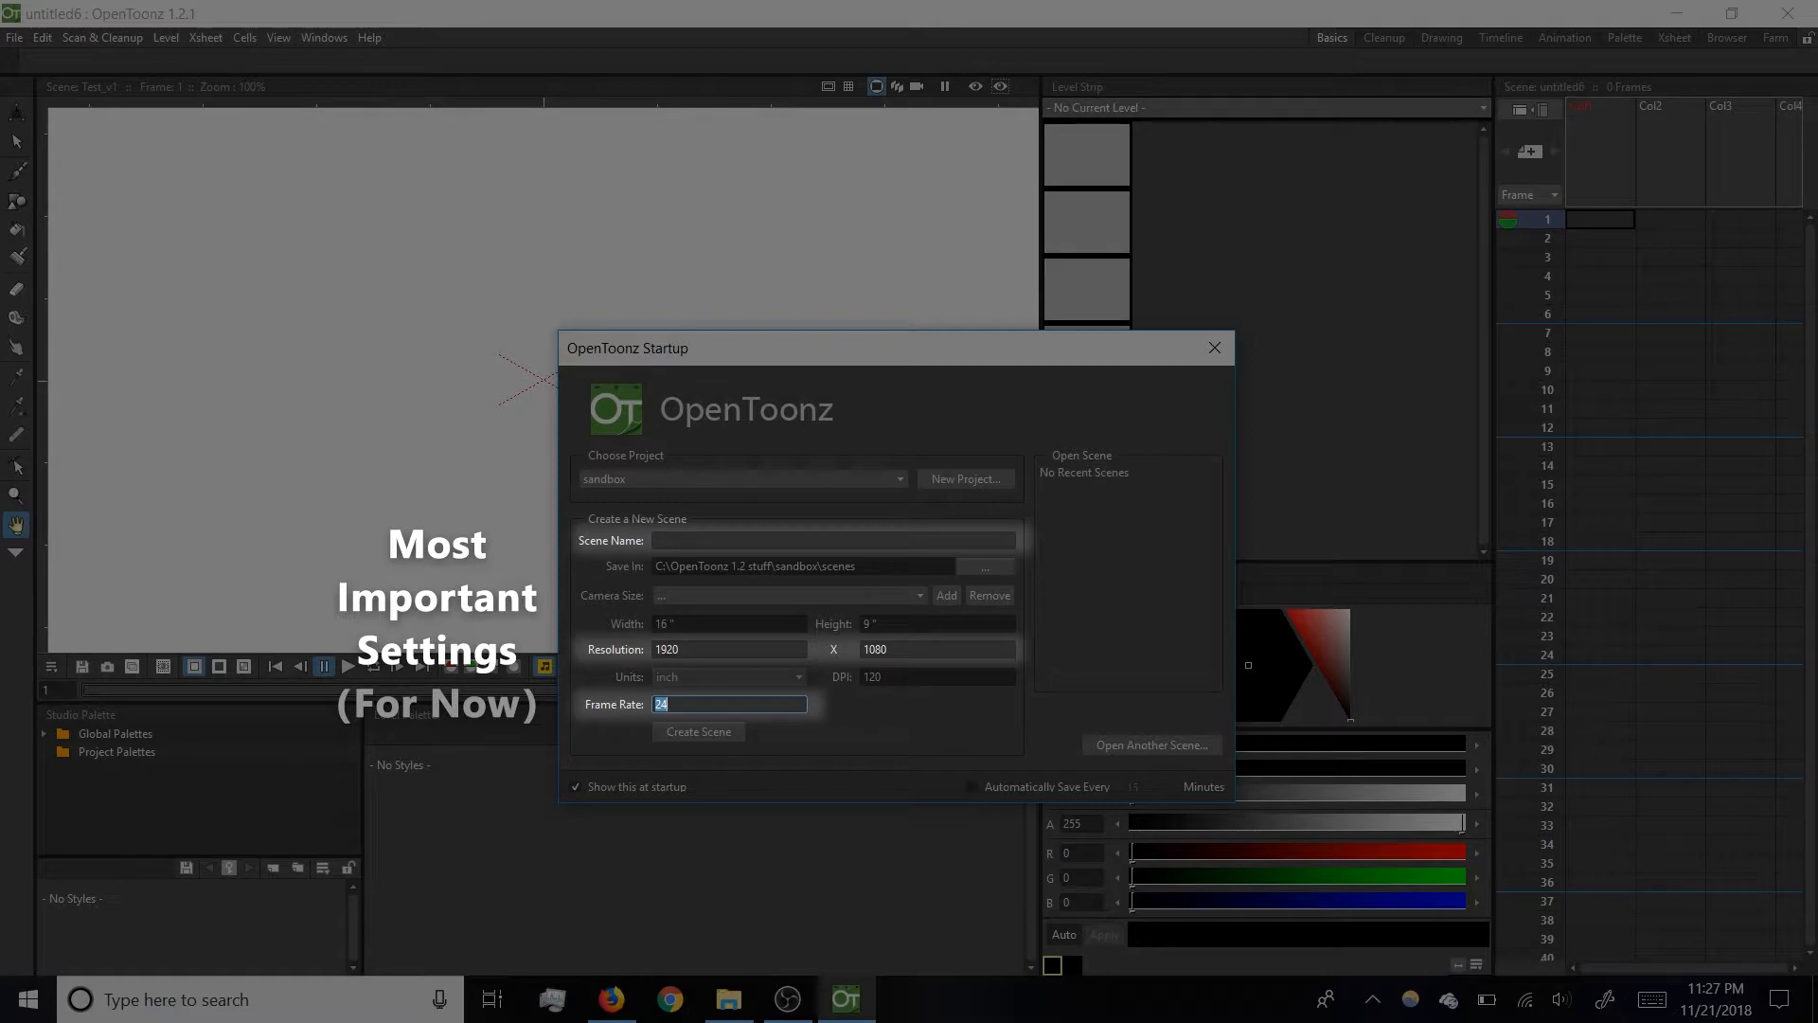
pyautogui.moveTo(761, 742)
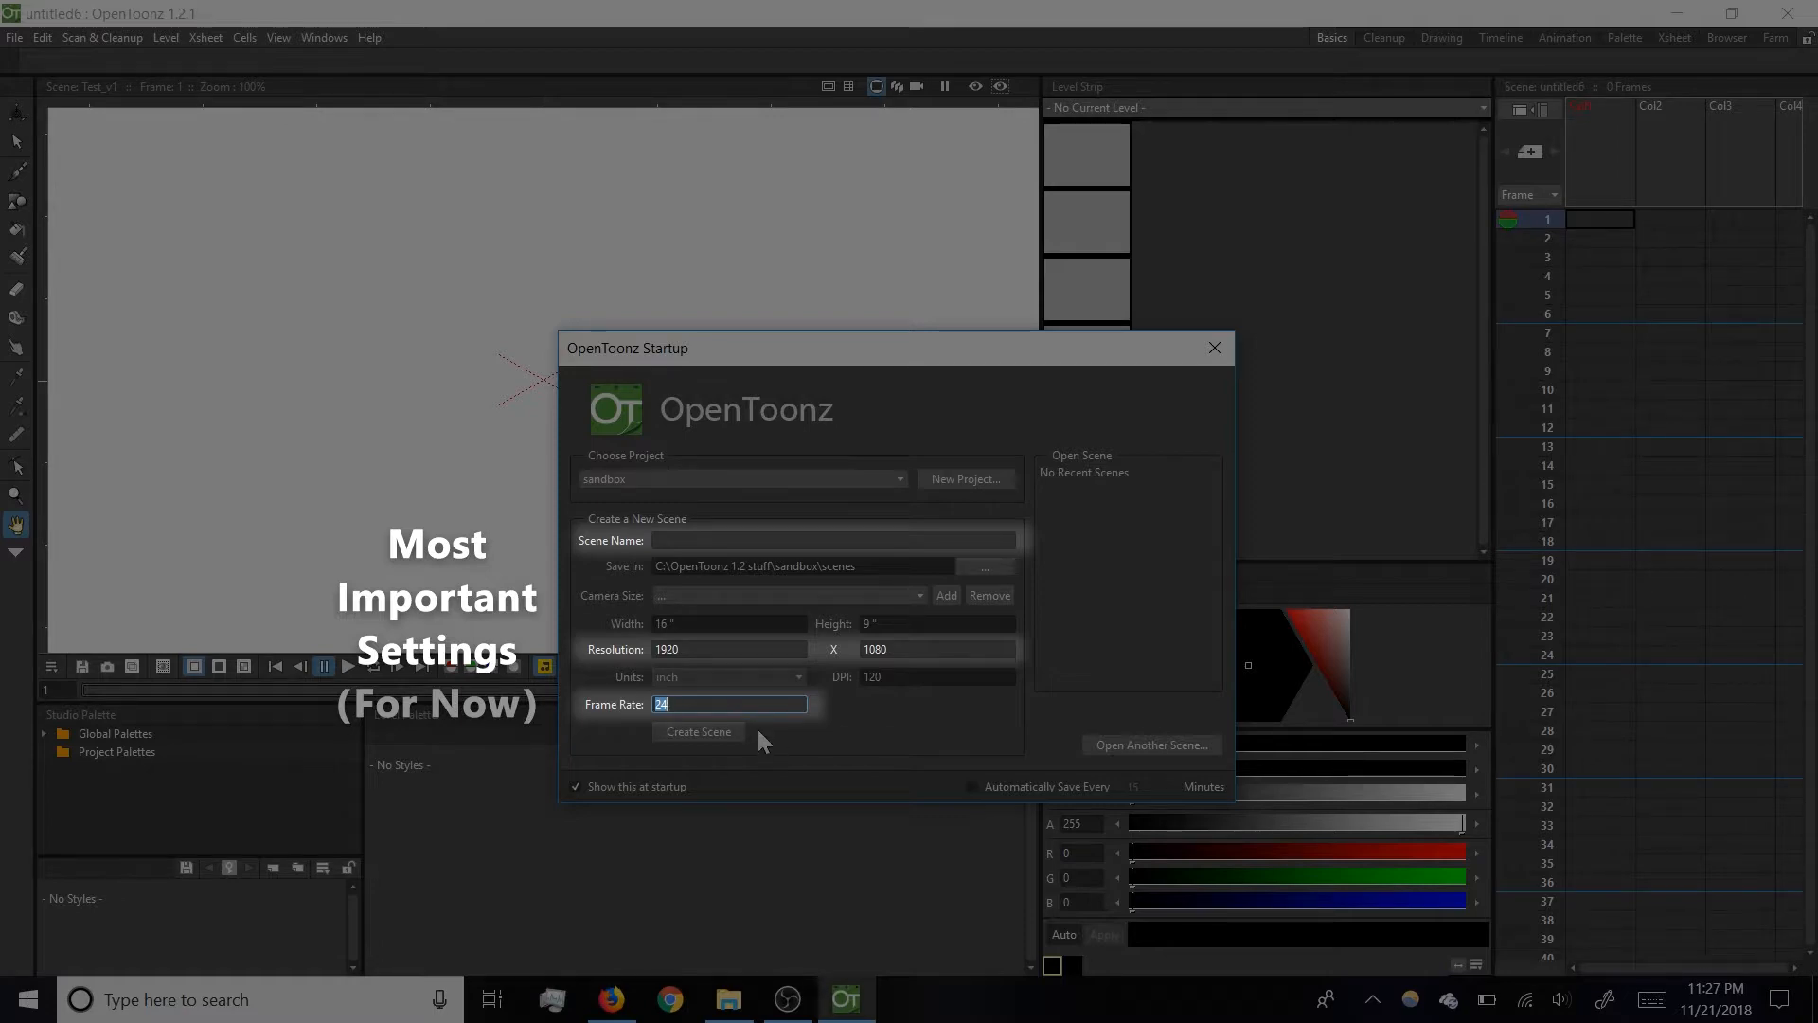
pyautogui.moveTo(765, 754)
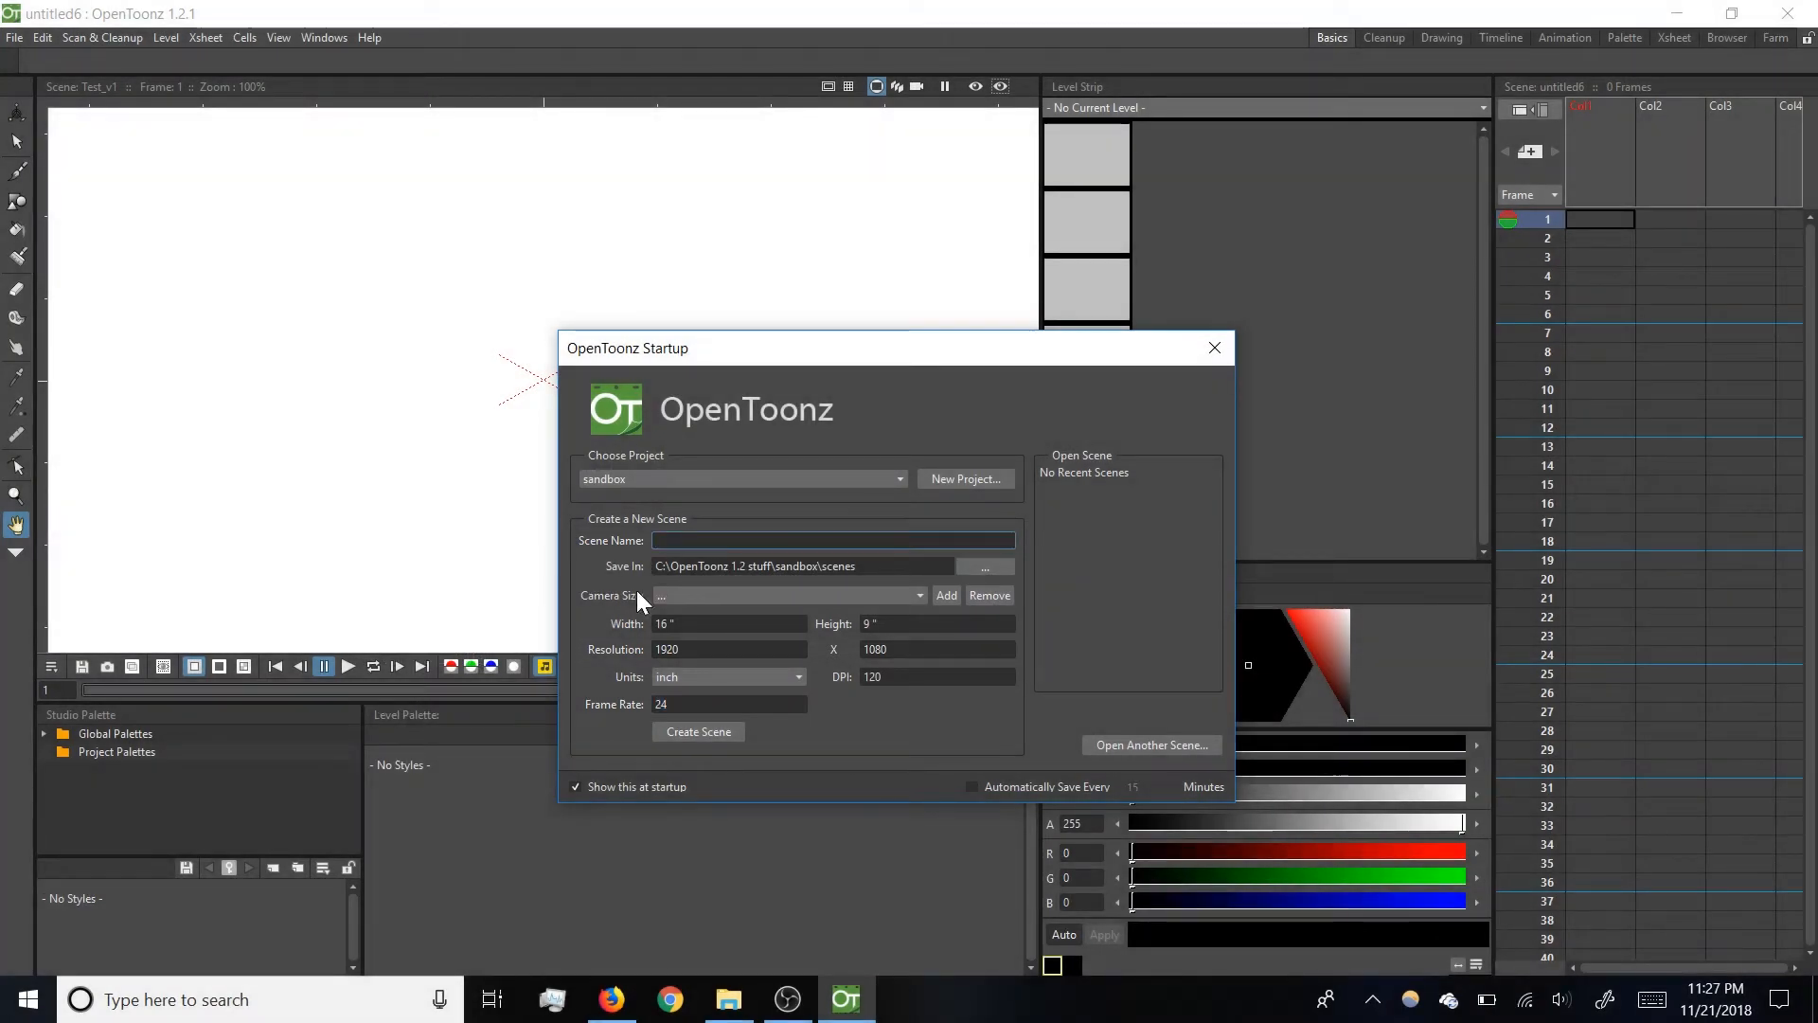
# - Enter 'Test_' as the new scene name for the sandbox project
pyautogui.write('Test_')
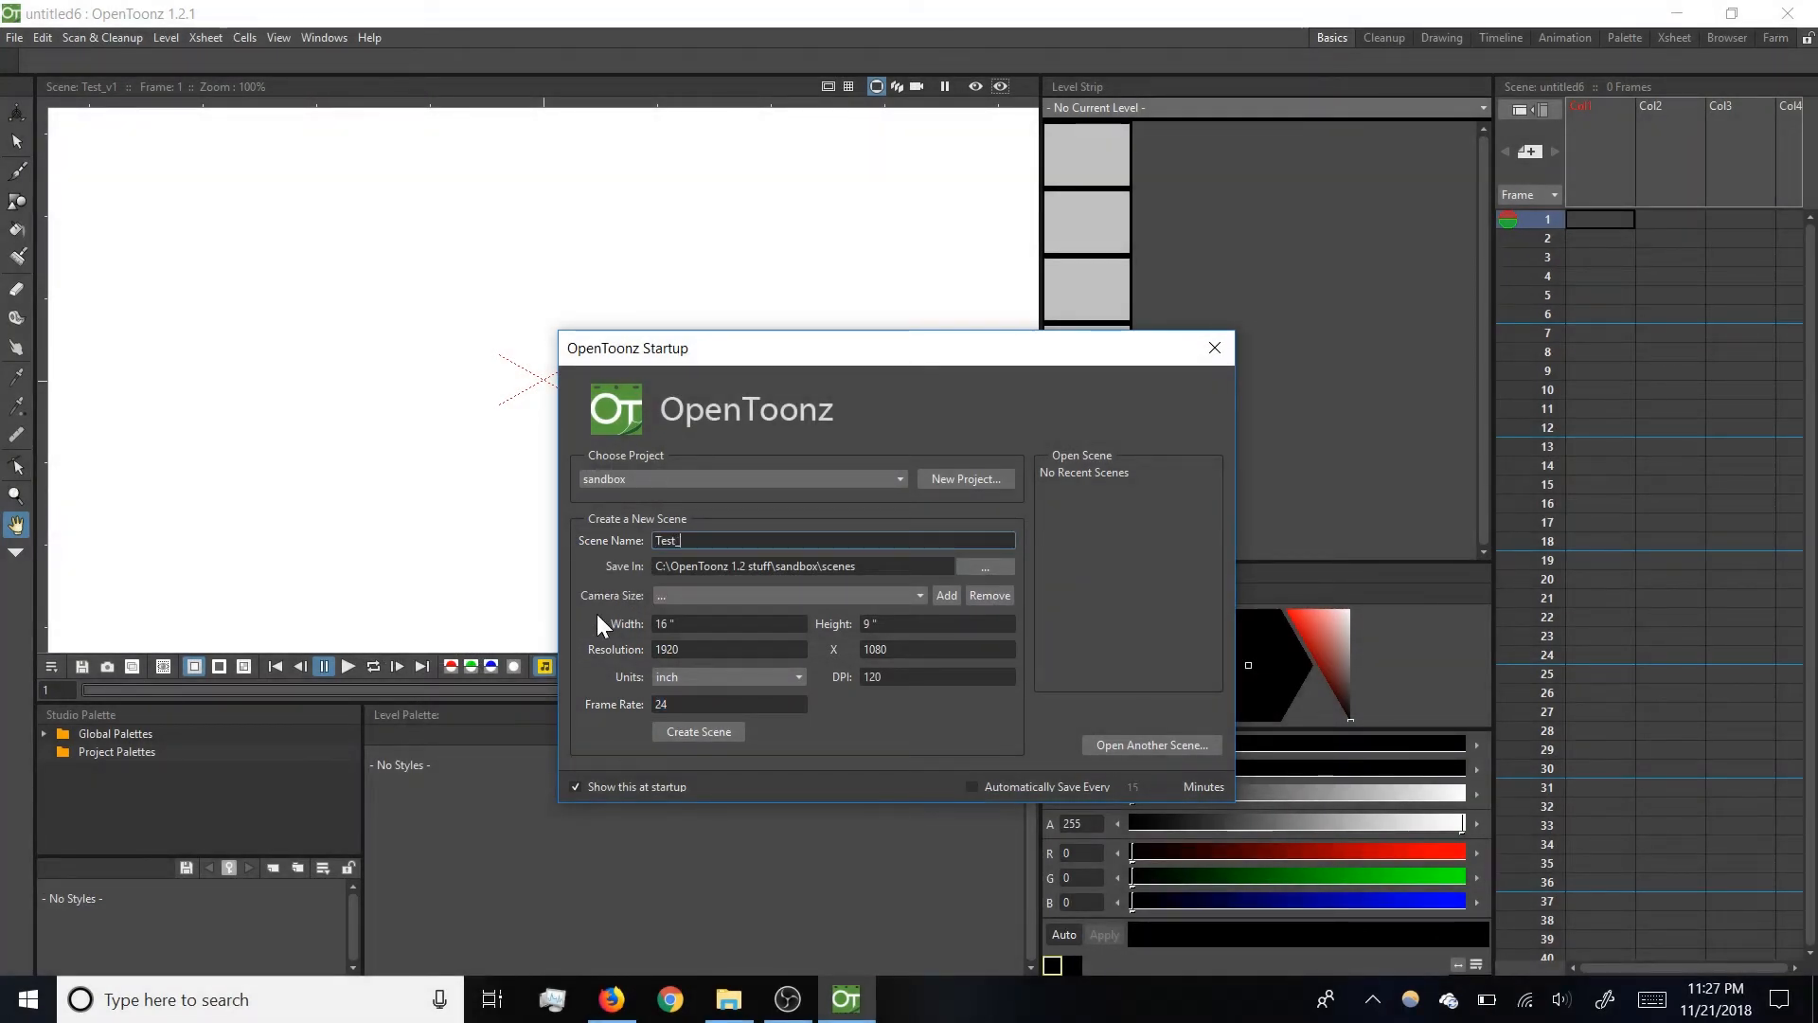